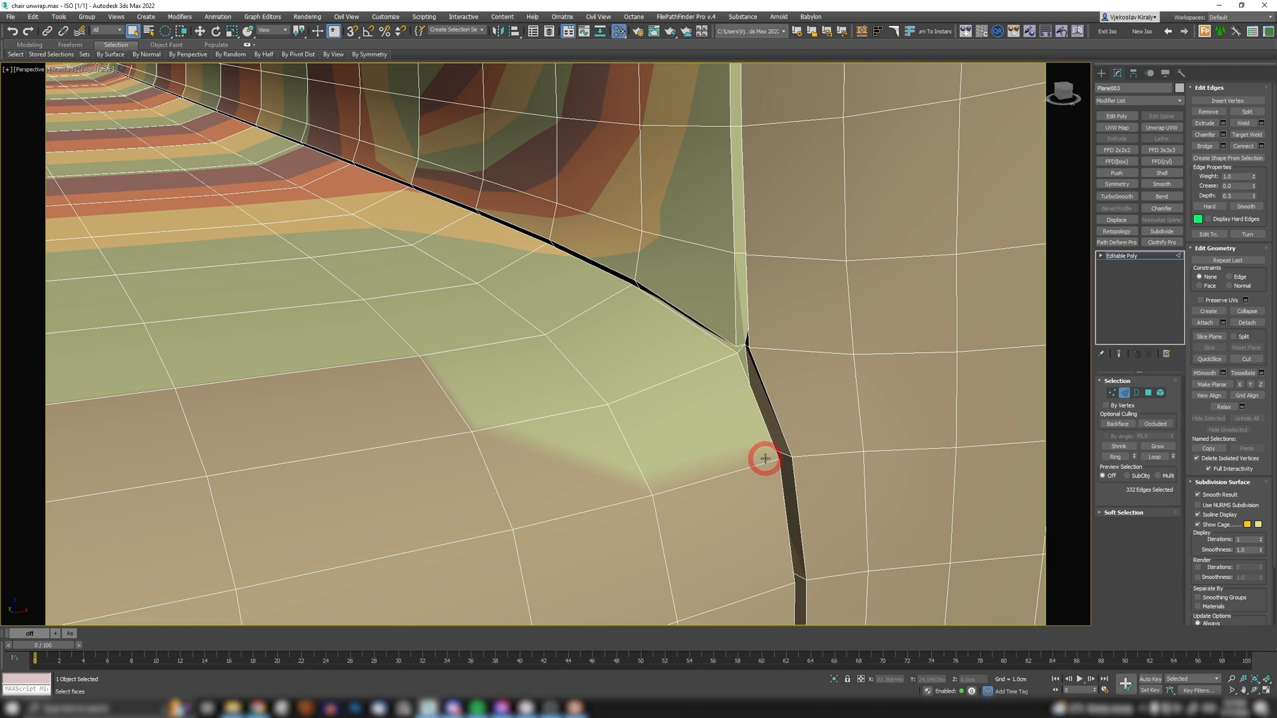
Check the selected seam edge loops around the arms, seat and back in wireframe view.
key(F3)
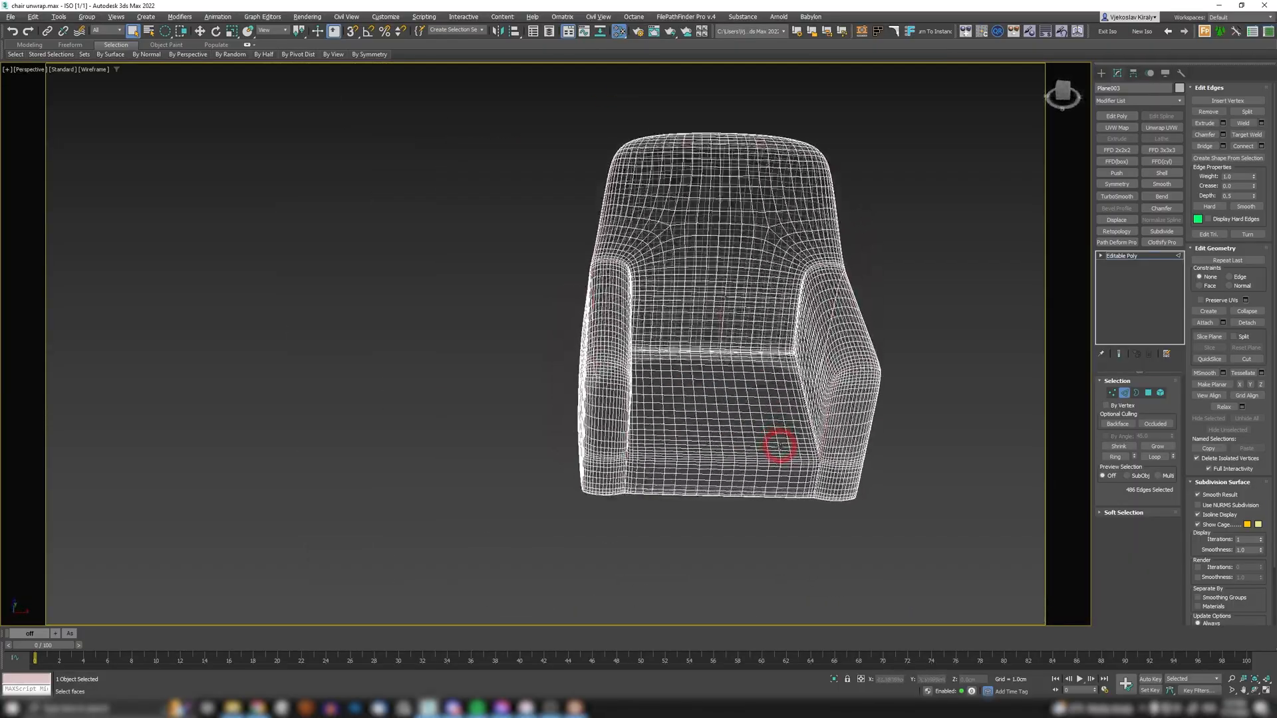
scroll(down, 3)
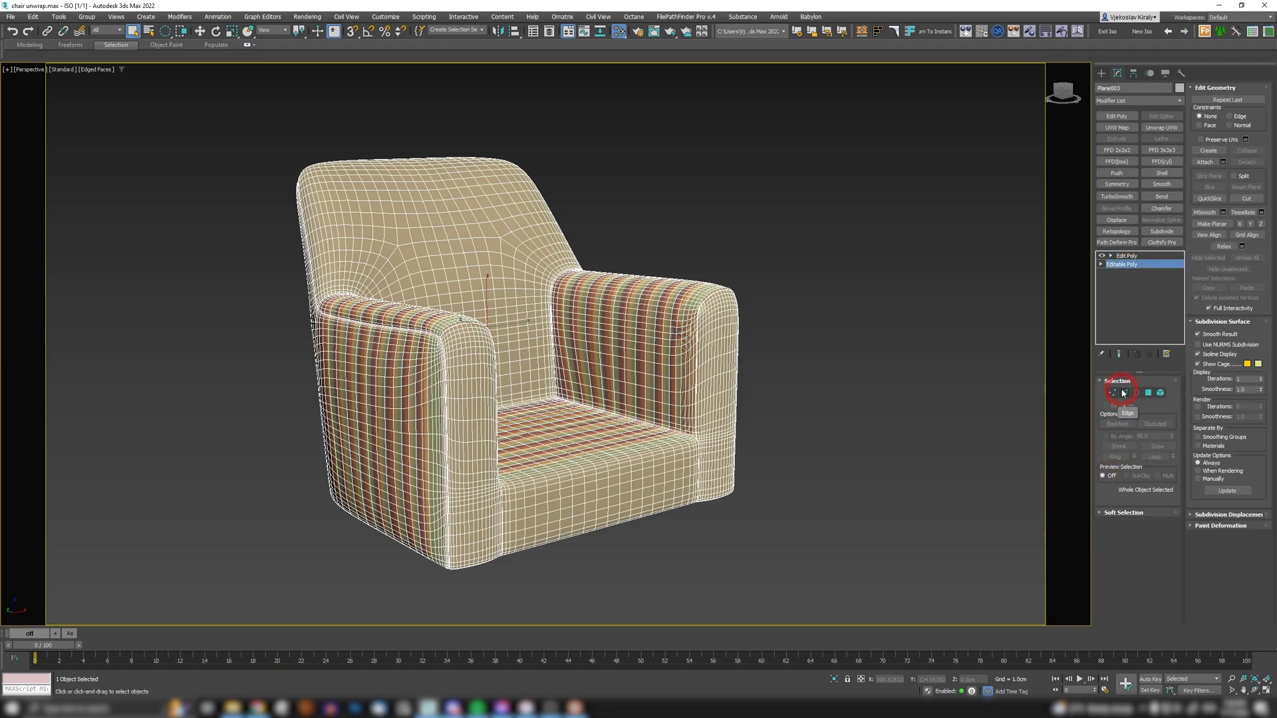
Select the Edit Poly modifier in the stack and return it to whole-object level with seams kept.
click(1127, 255)
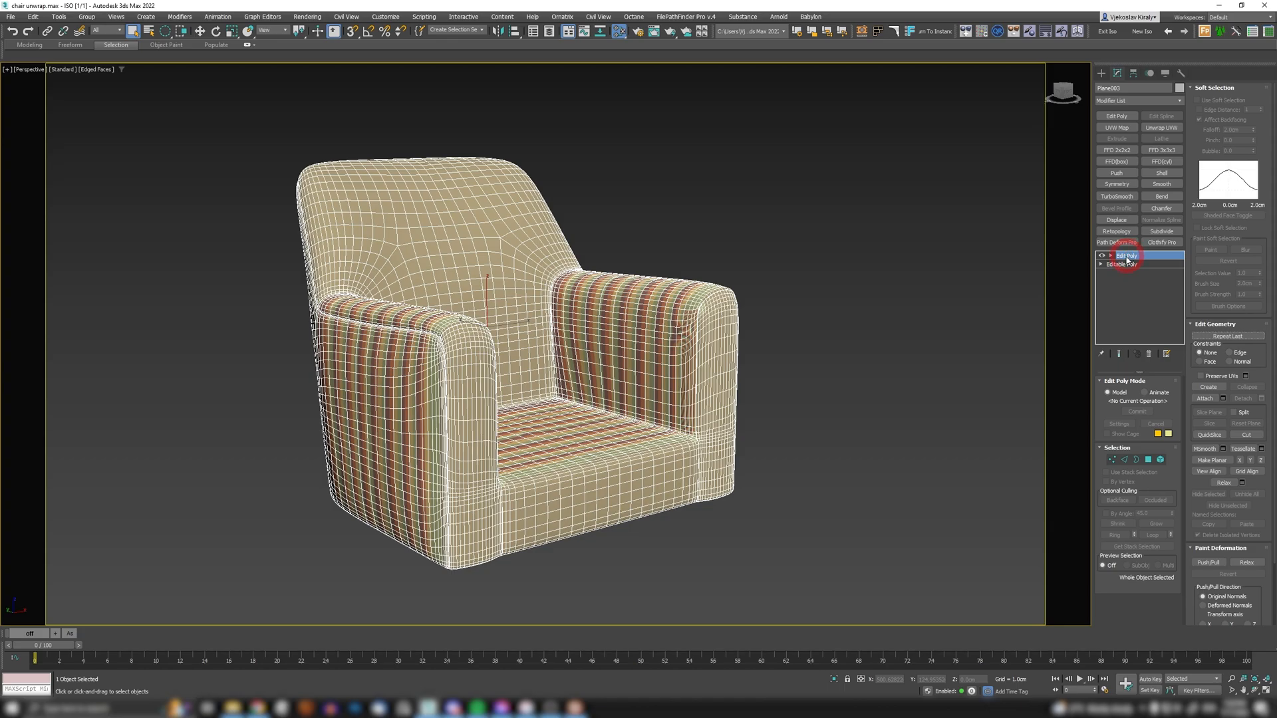
click(1123, 459)
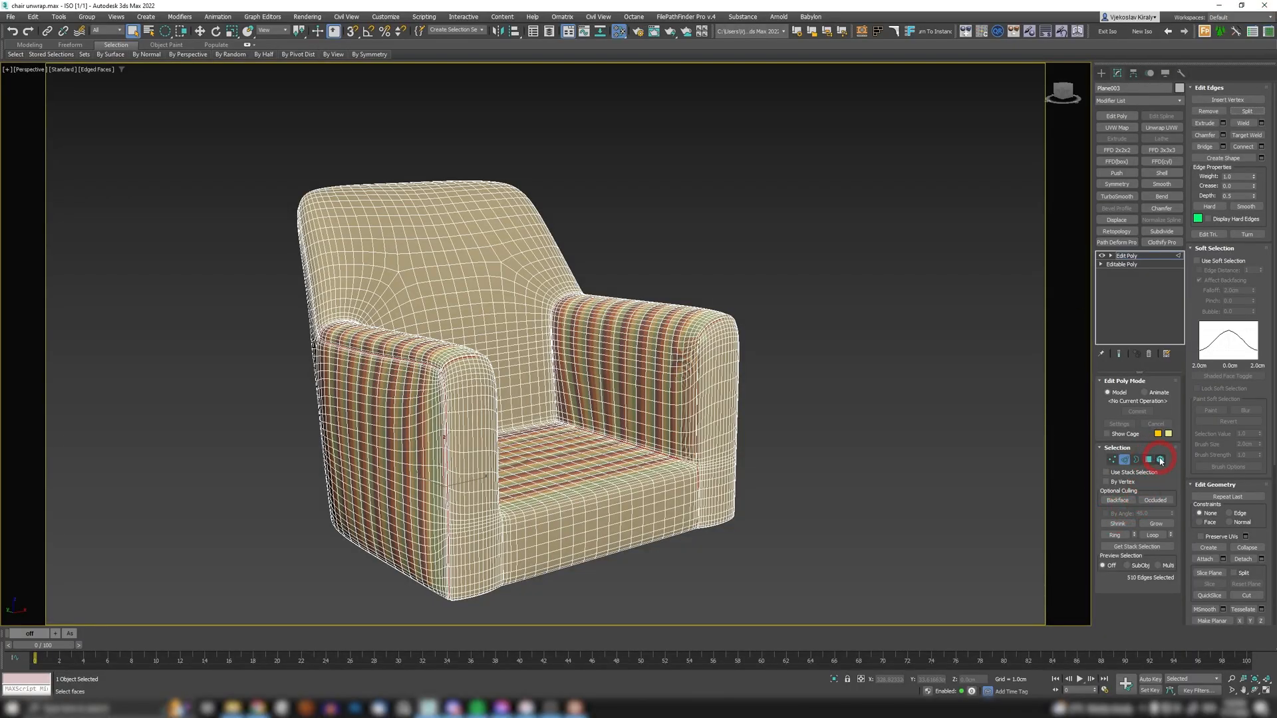
click(1160, 460)
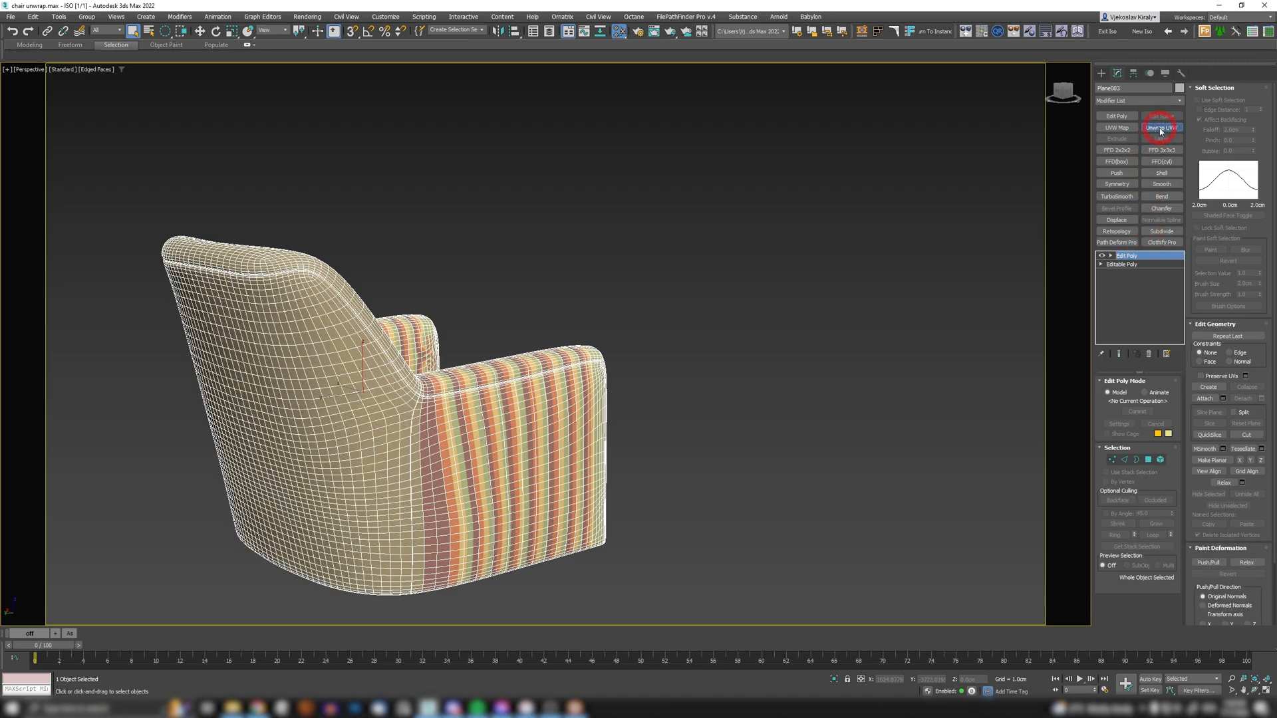
Add Unwrap UVW showing the green seams and select all of the armchair's faces.
click(1159, 128)
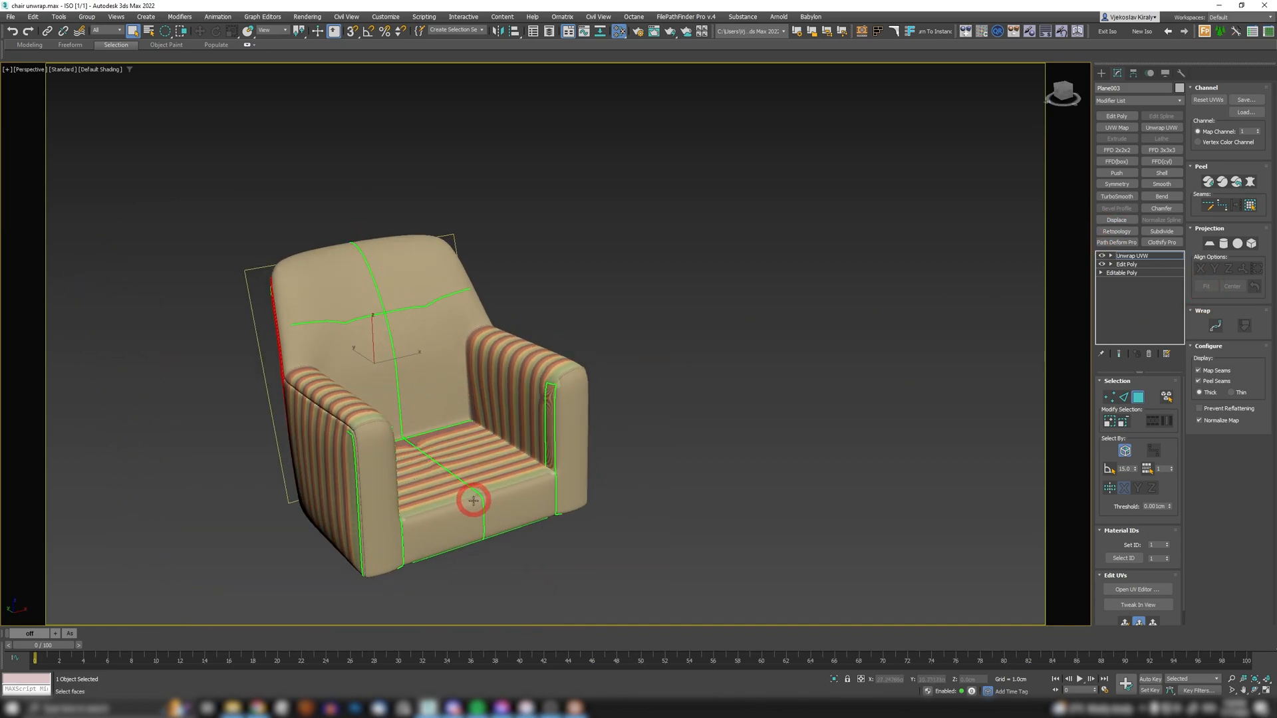
drag(472, 499, 641, 488)
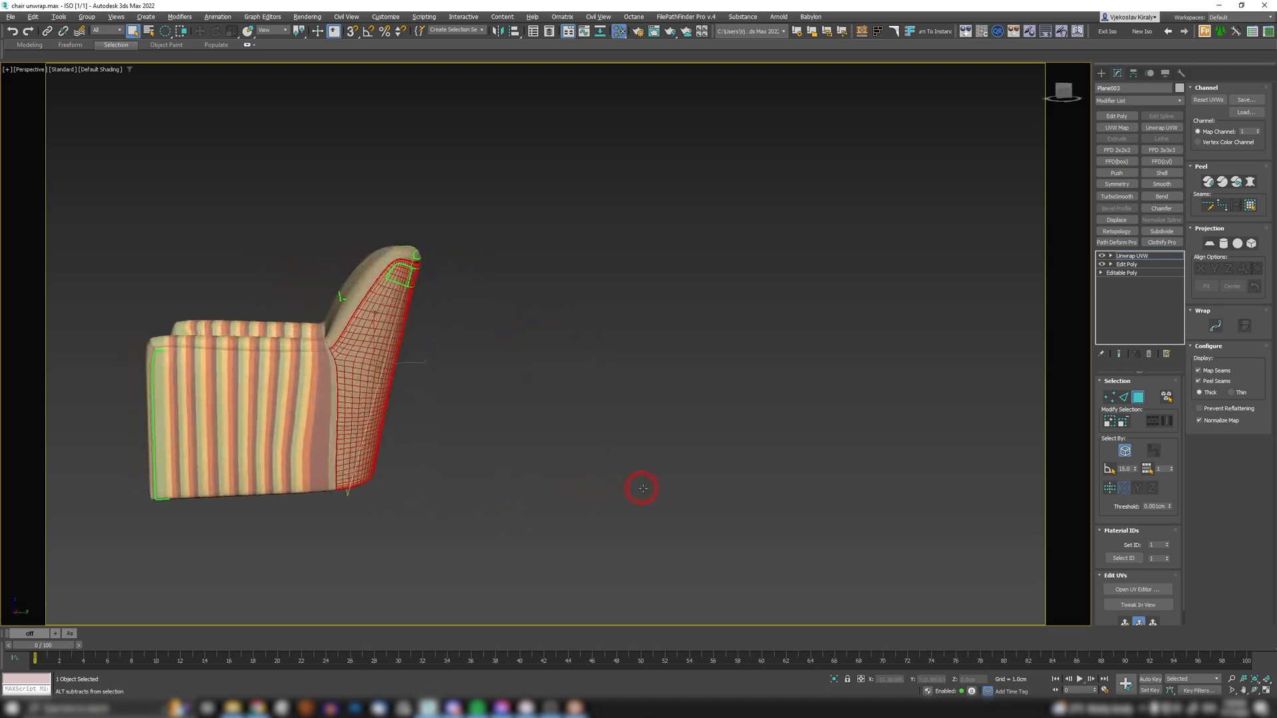
drag(641, 489, 426, 488)
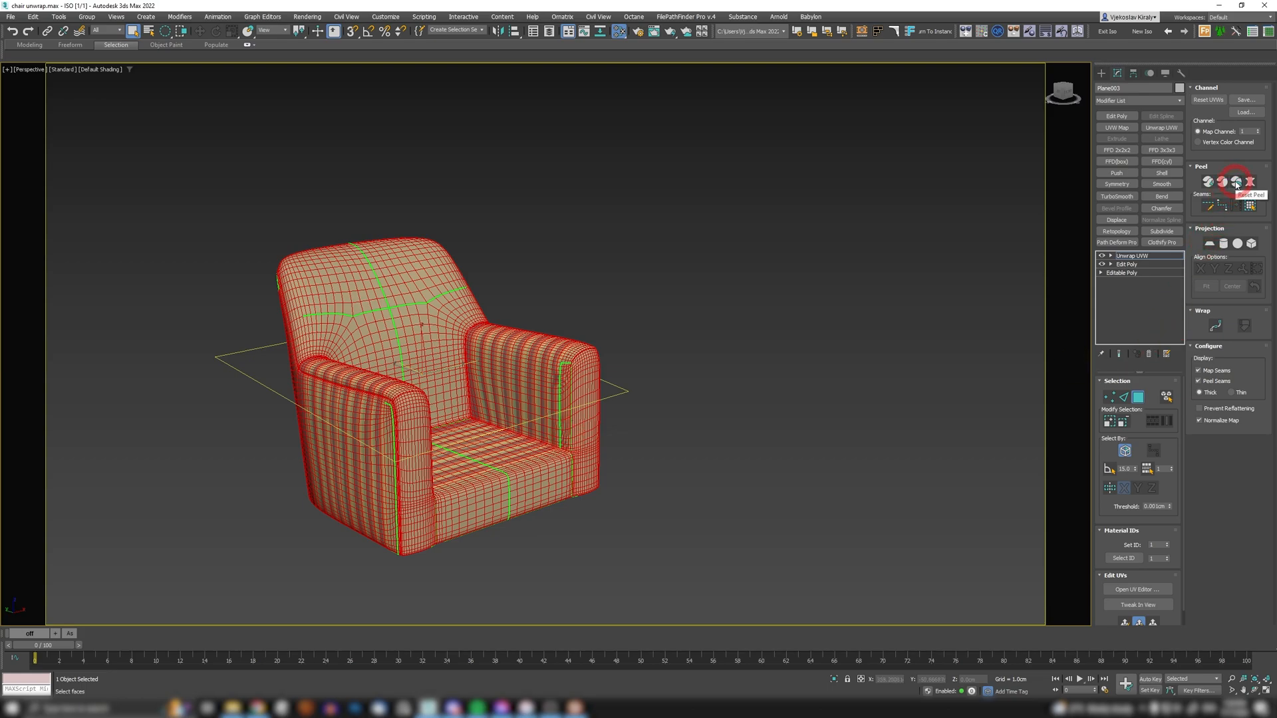
Quick Peel the armchair into flat UV islands and adjust an island's position.
click(1236, 183)
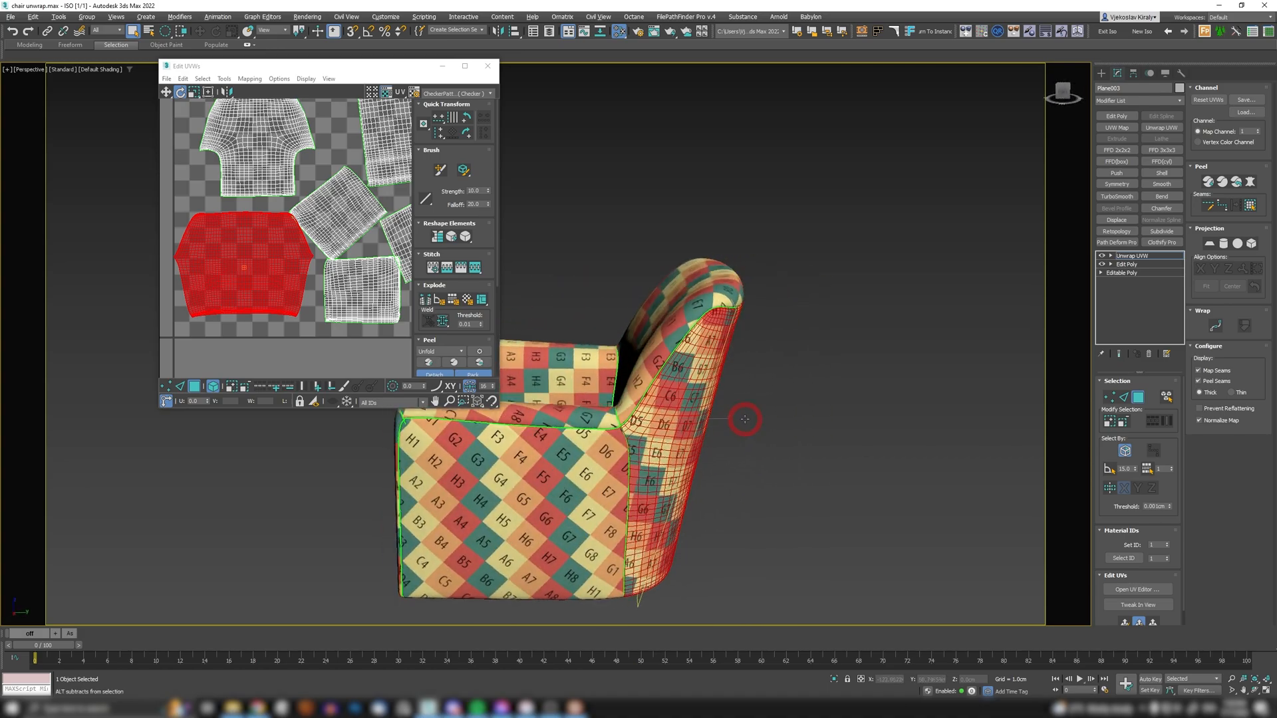
drag(241, 268, 302, 203)
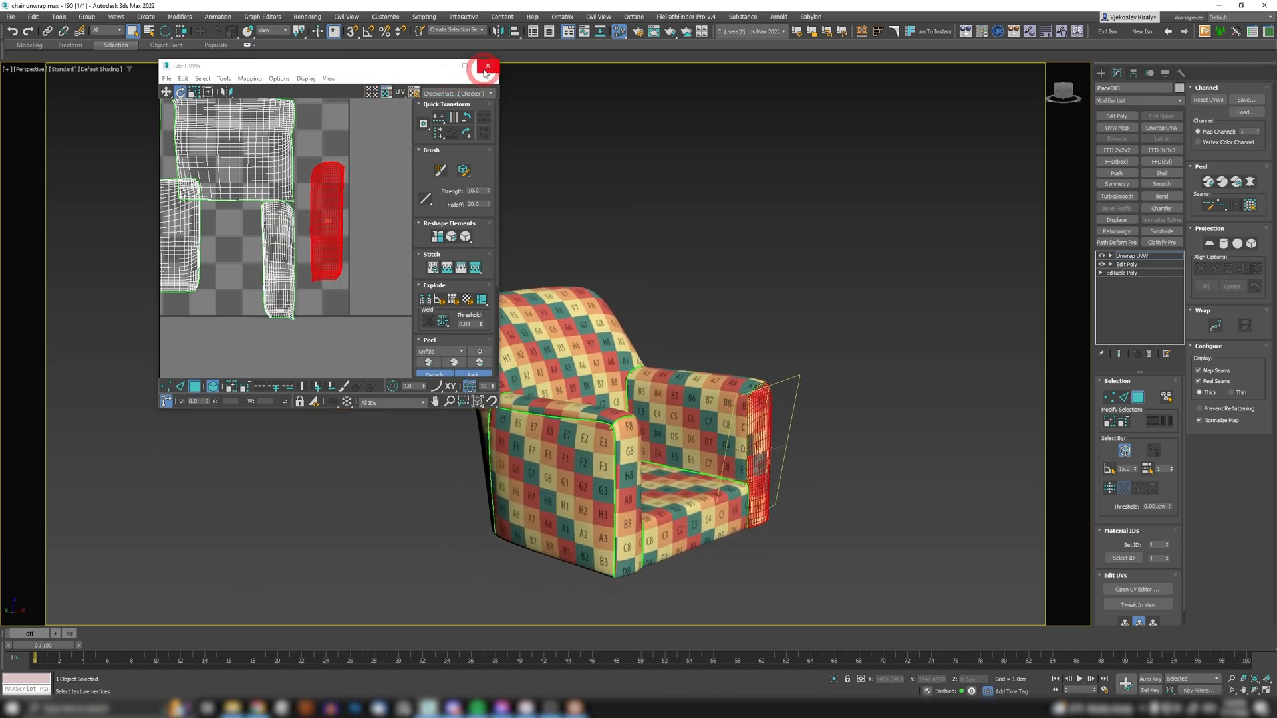
Close the UV editor and copy the armchair's Unwrap UVW modifier.
click(487, 67)
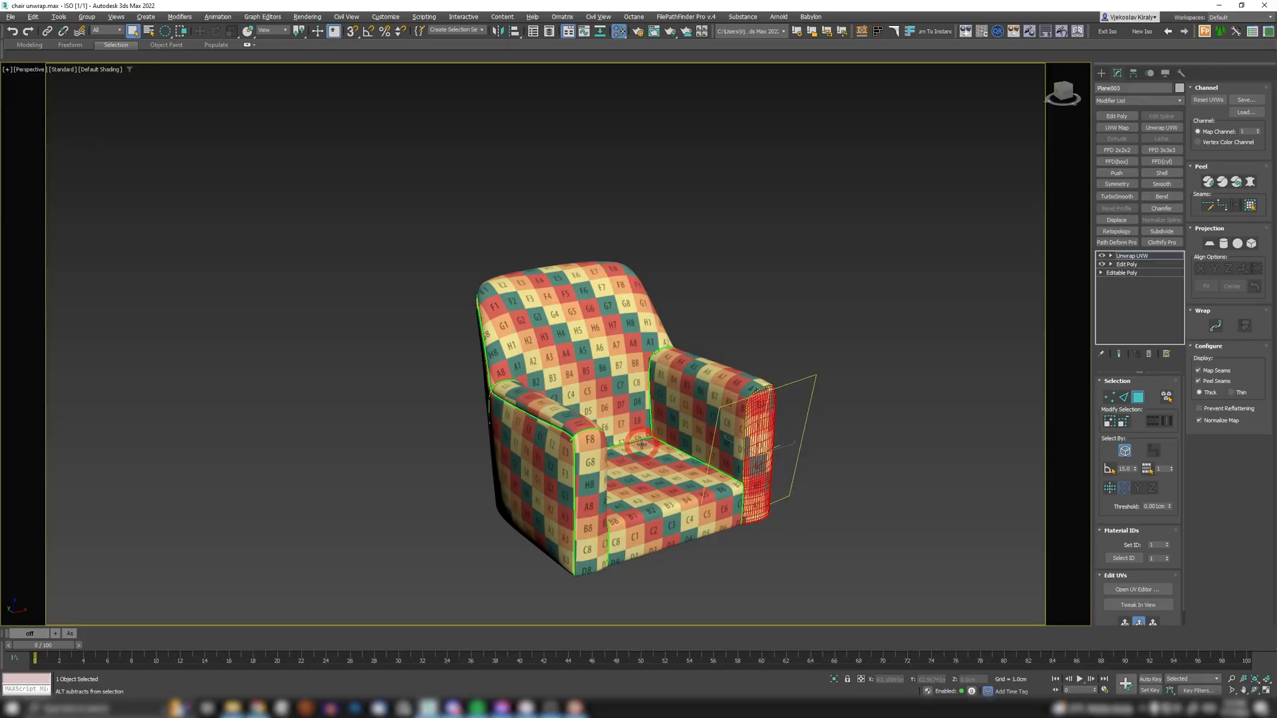
right_click(1130, 255)
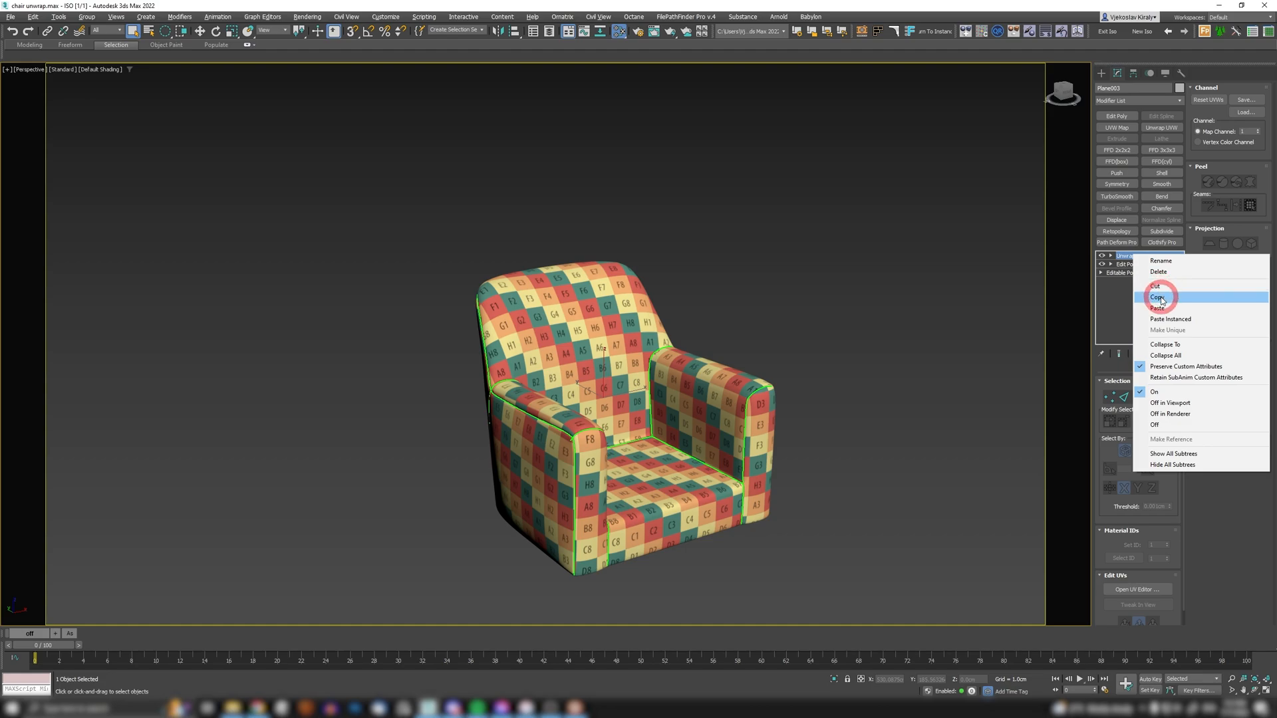
click(1130, 255)
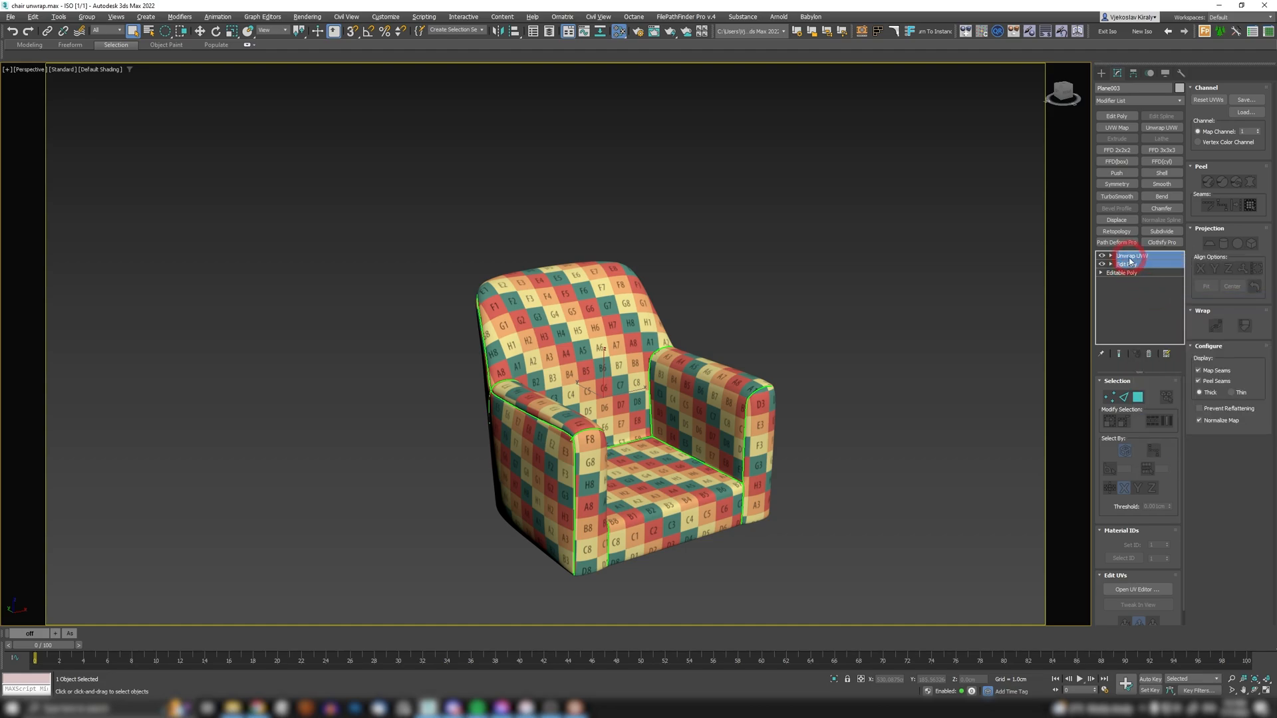
Delete the Edit Poly layer and select every face on the base Editable Poly.
click(1122, 256)
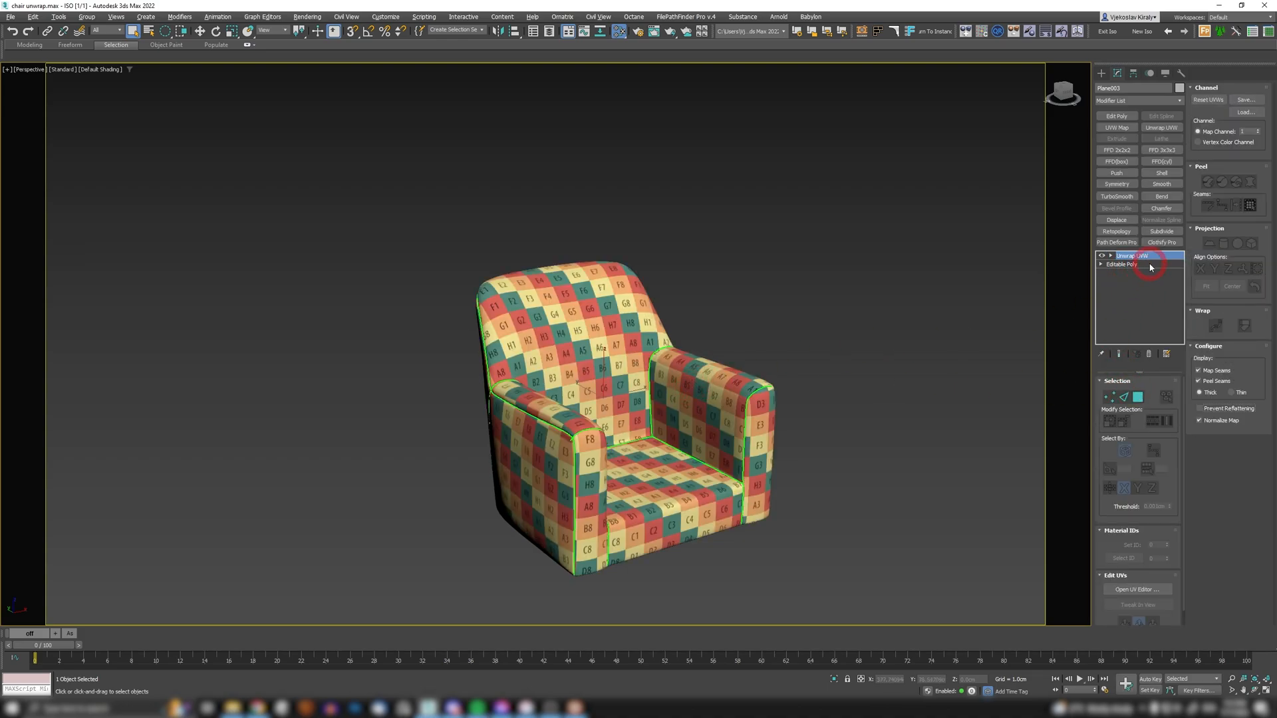
click(1123, 263)
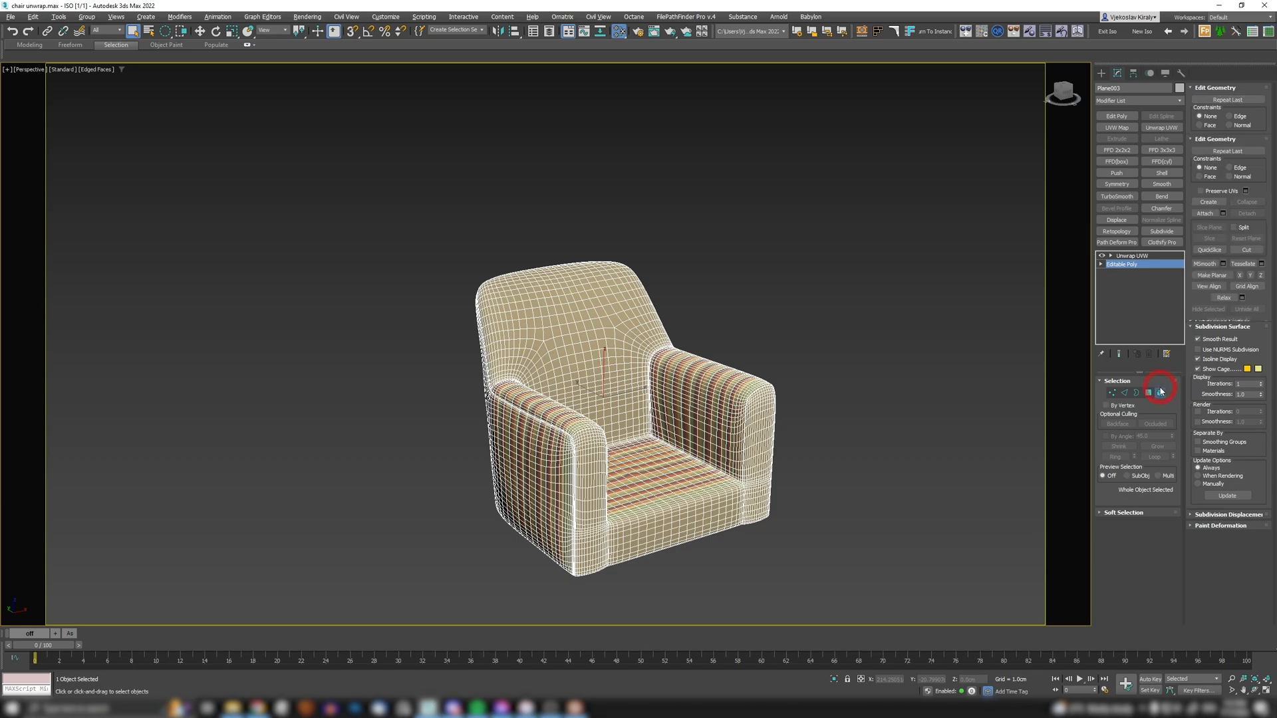
click(1159, 394)
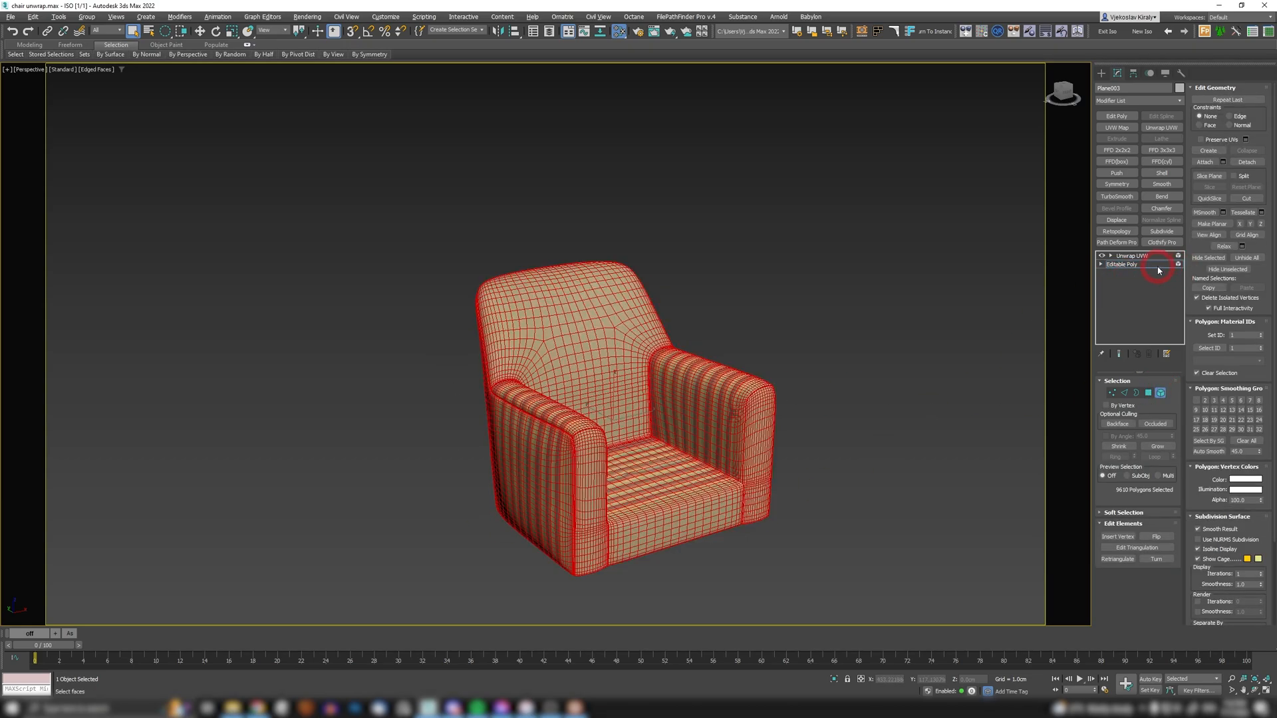
Pack Normalize the armchair's UV islands evenly inside the texture square.
click(1130, 255)
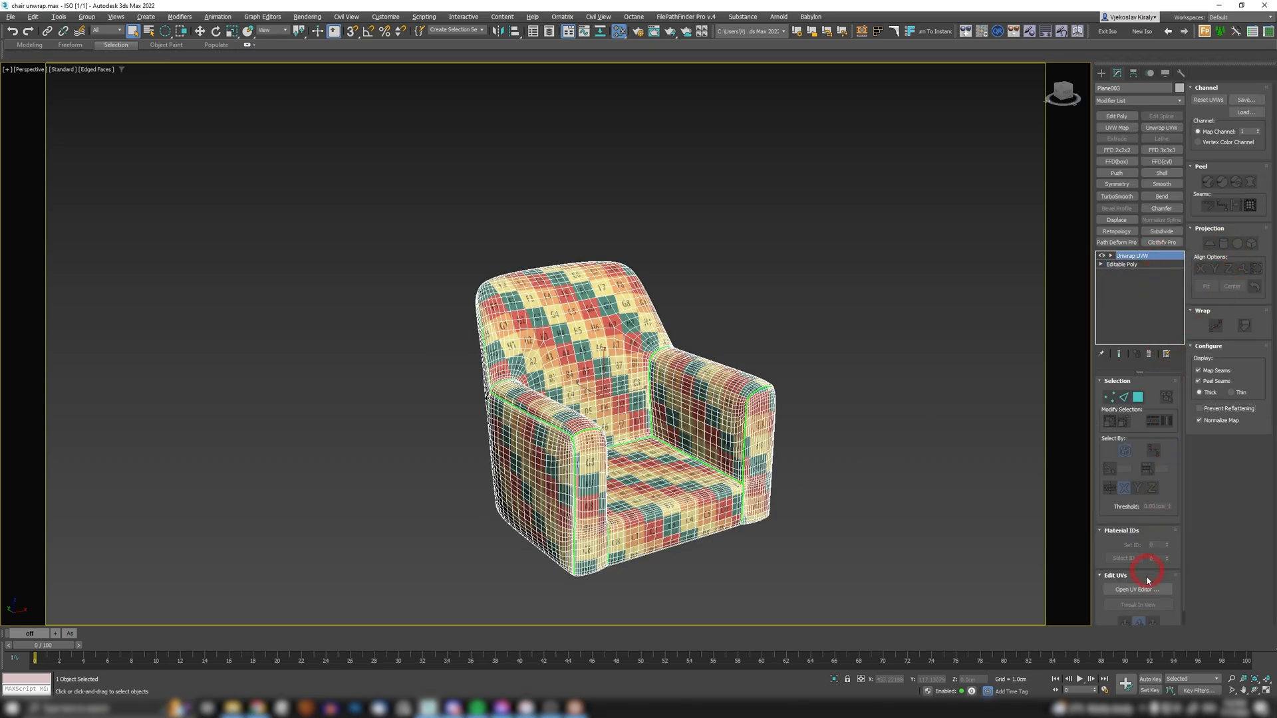
click(1135, 589)
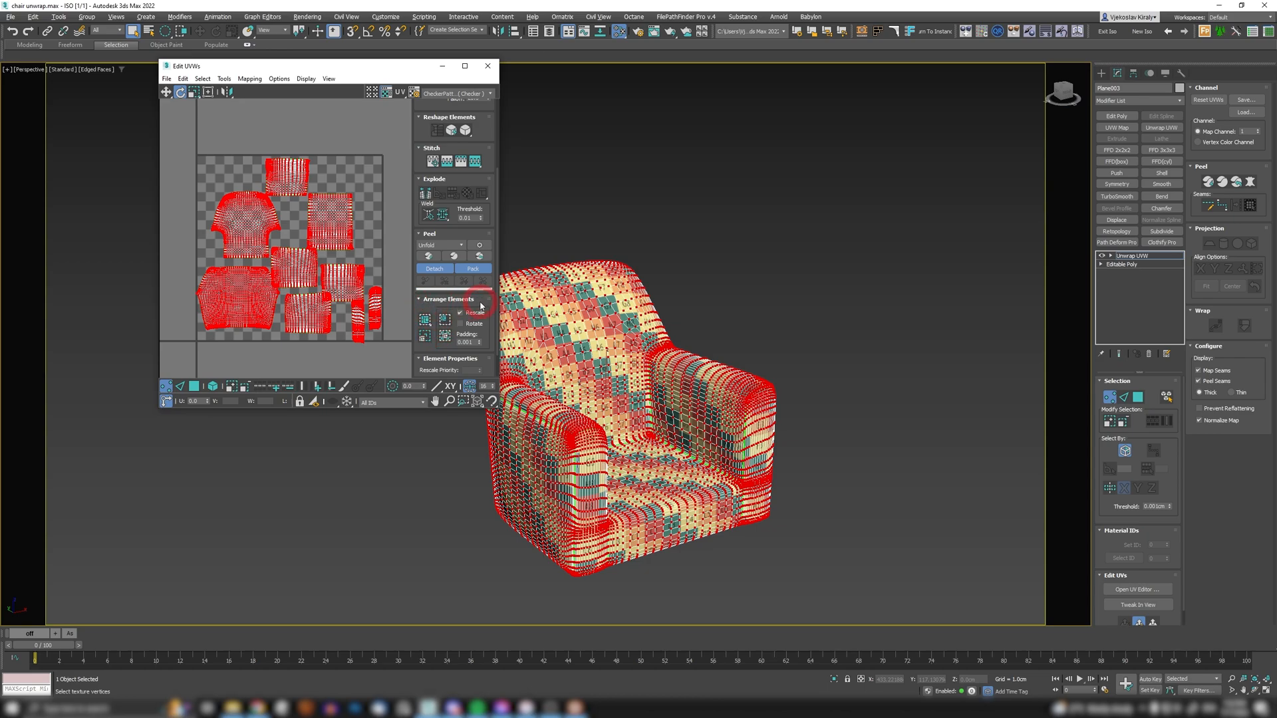
click(446, 335)
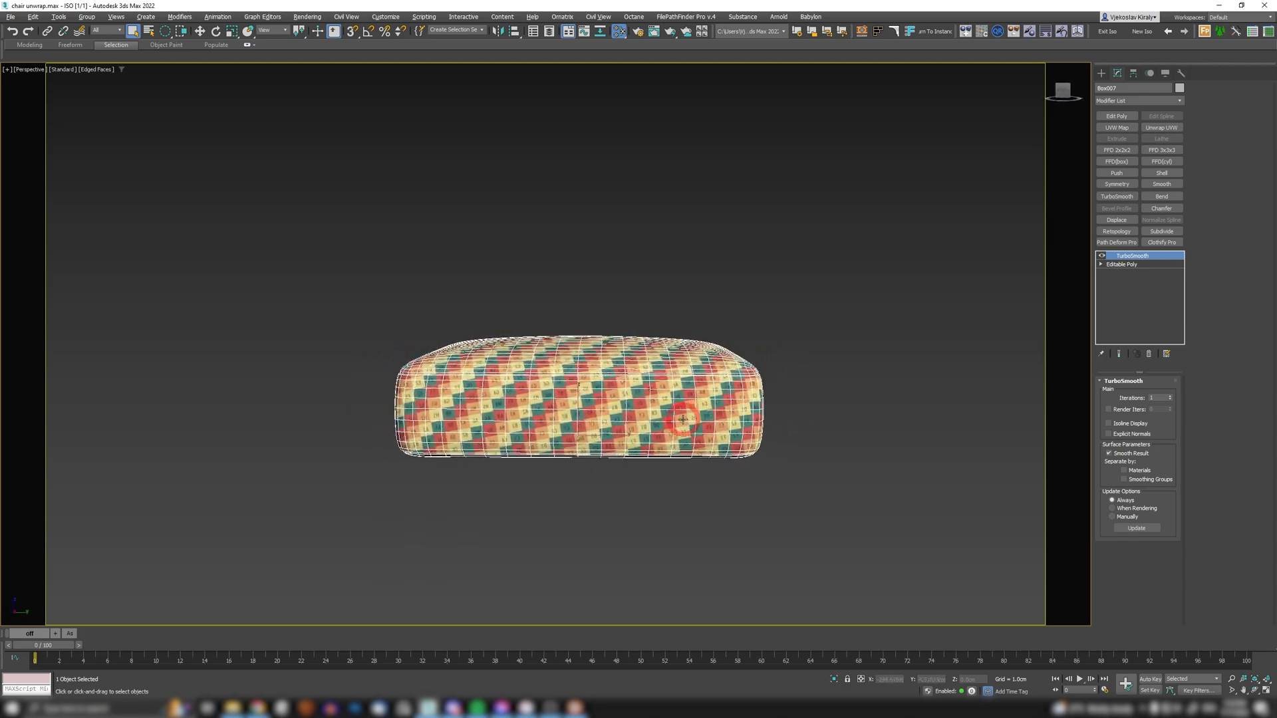
View the cushion from above and add an Edit Poly modifier beneath its TurboSmooth.
key(T)
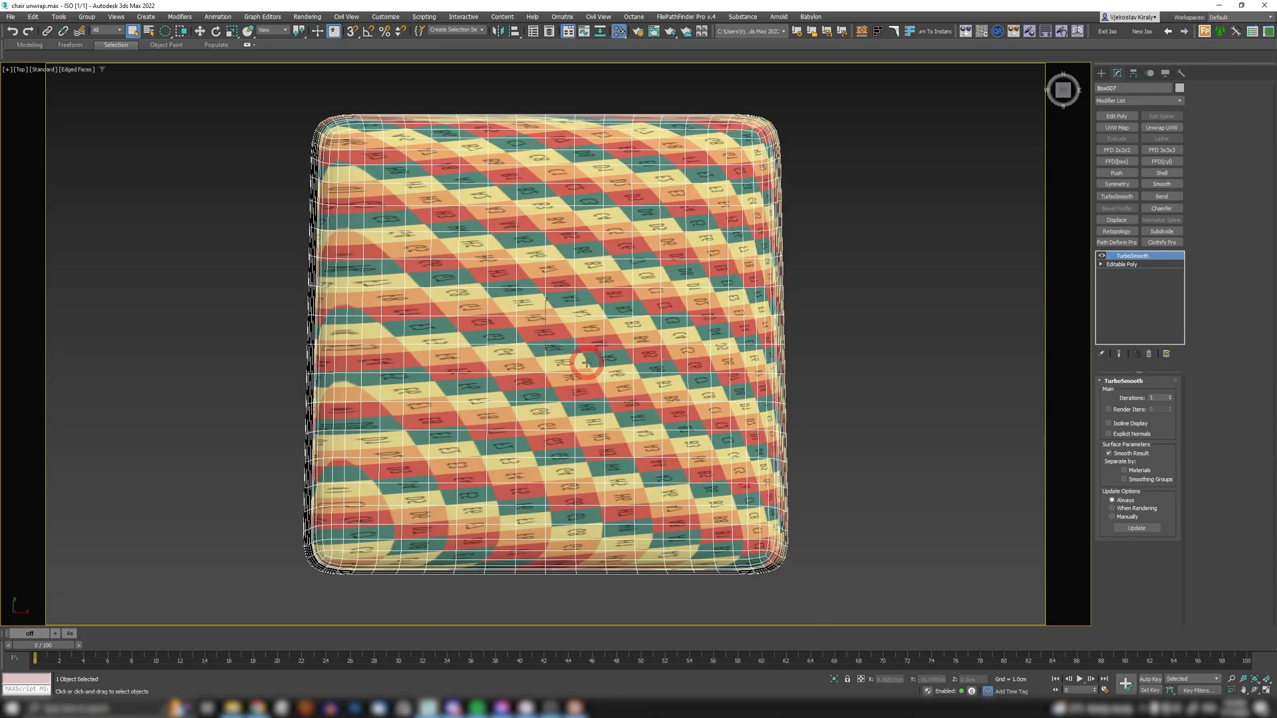
drag(587, 361, 550, 231)
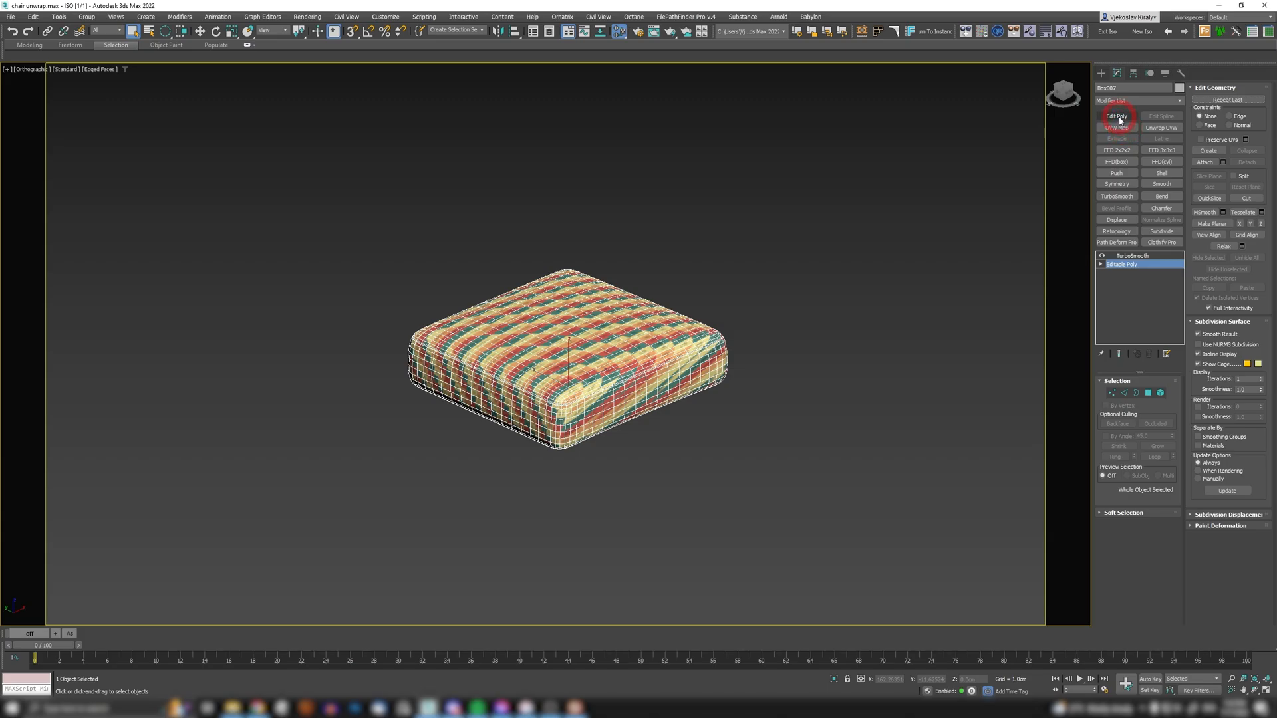
click(1116, 116)
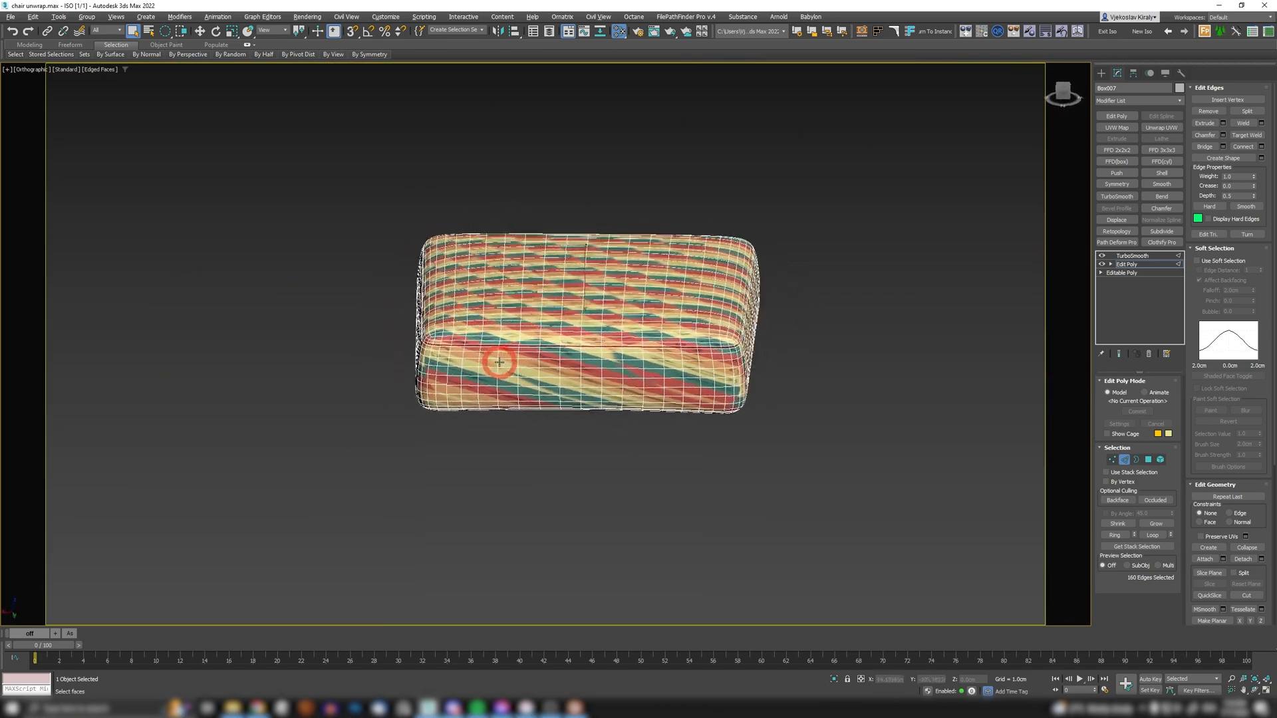
scroll(up, 3)
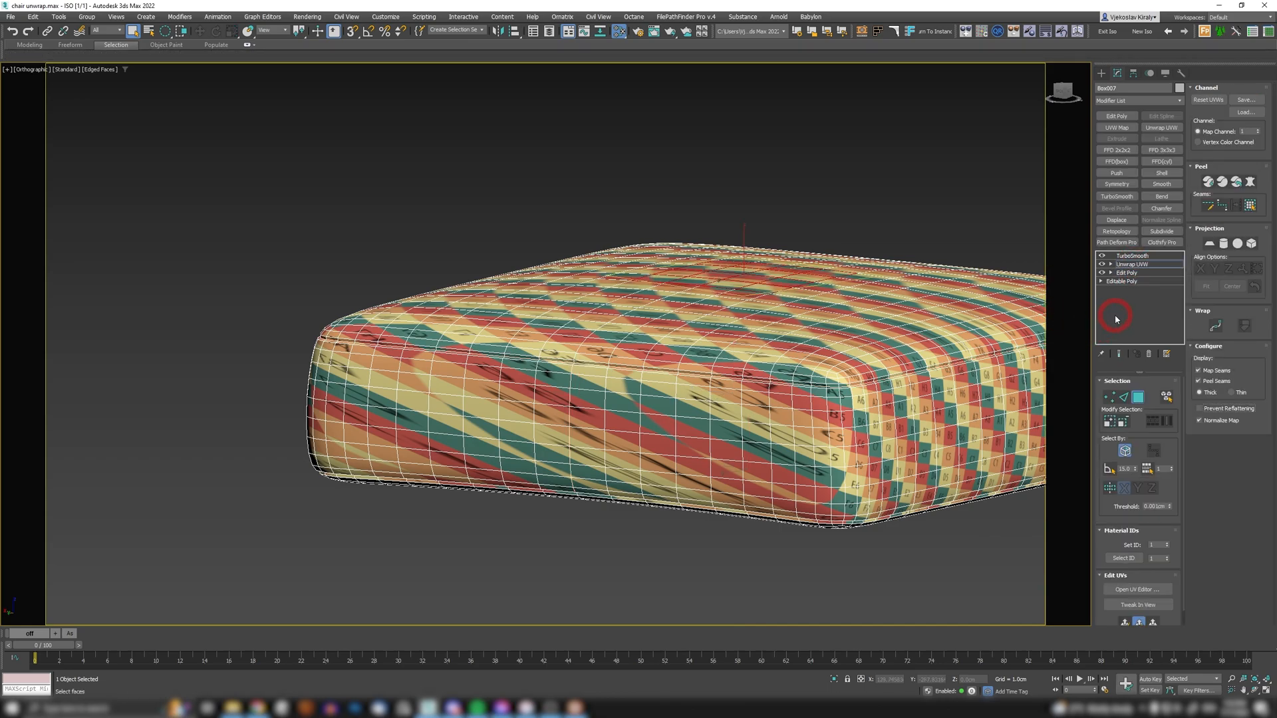
Select all cushion faces and Quick Peel them into flat UV islands.
click(1236, 181)
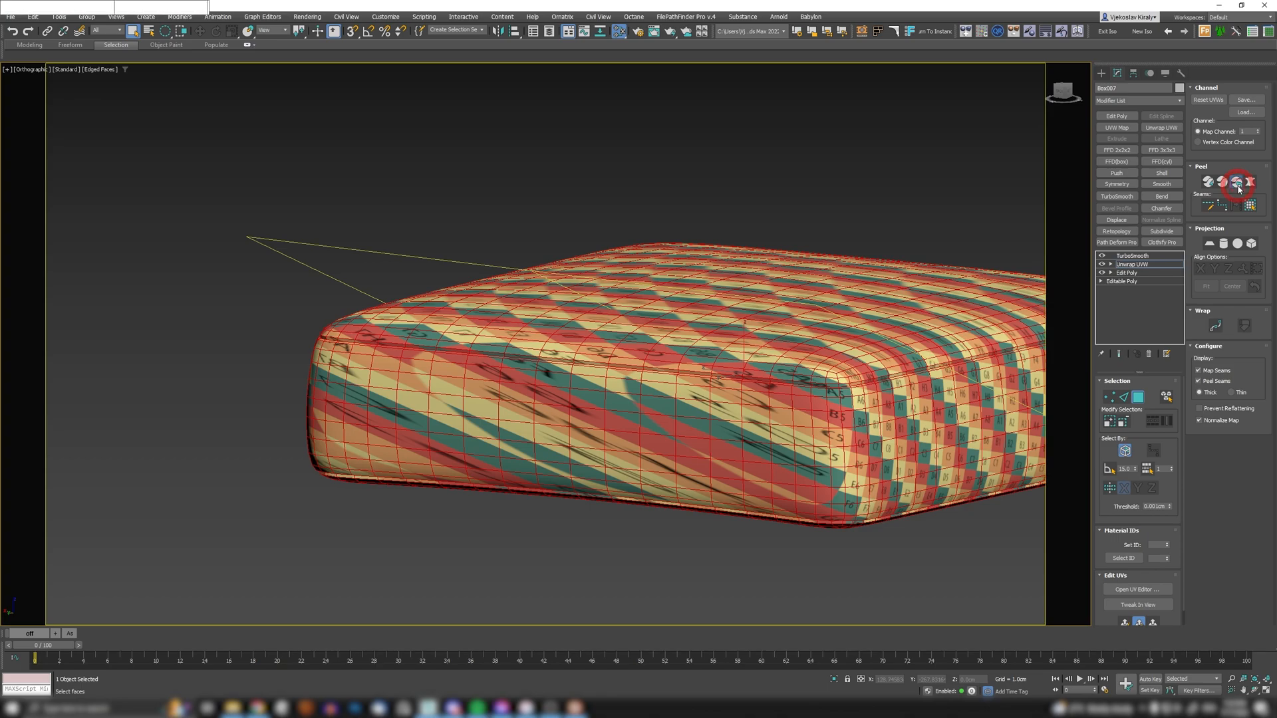
click(1237, 182)
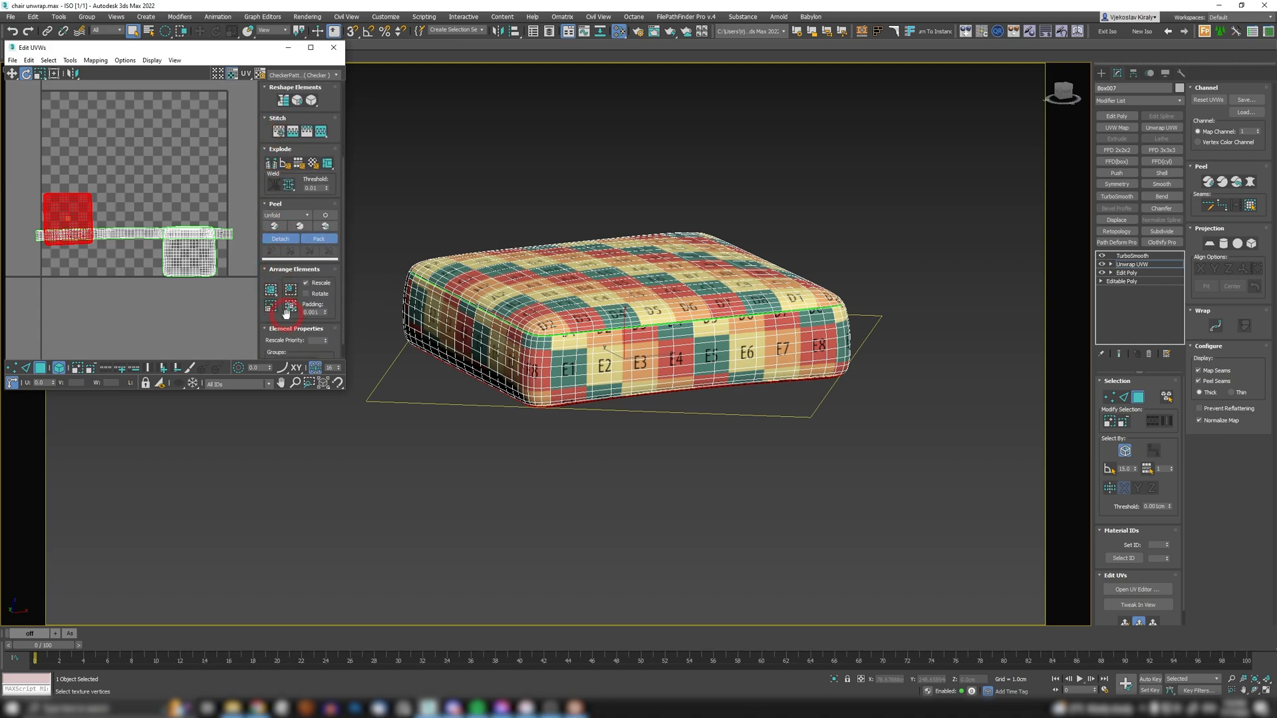
Pack the cushion's islands, delete its Edit Poly layer and return to TurboSmooth on top.
click(333, 48)
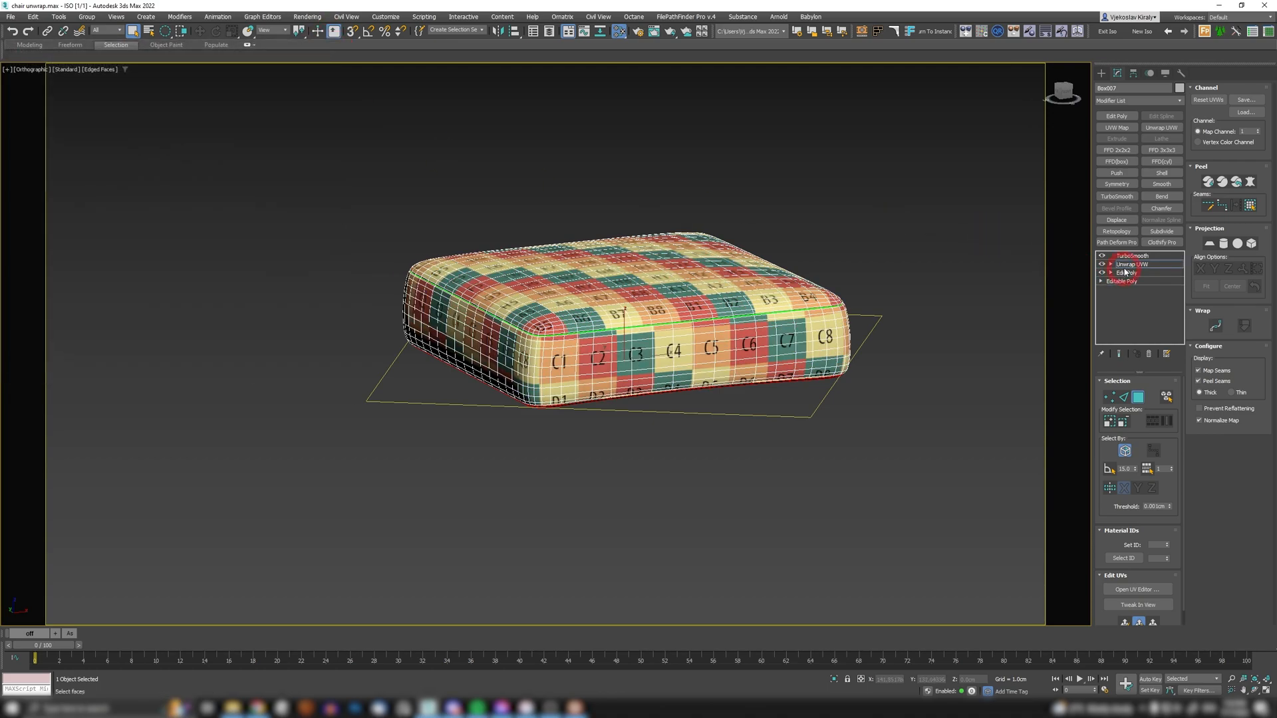
click(1131, 264)
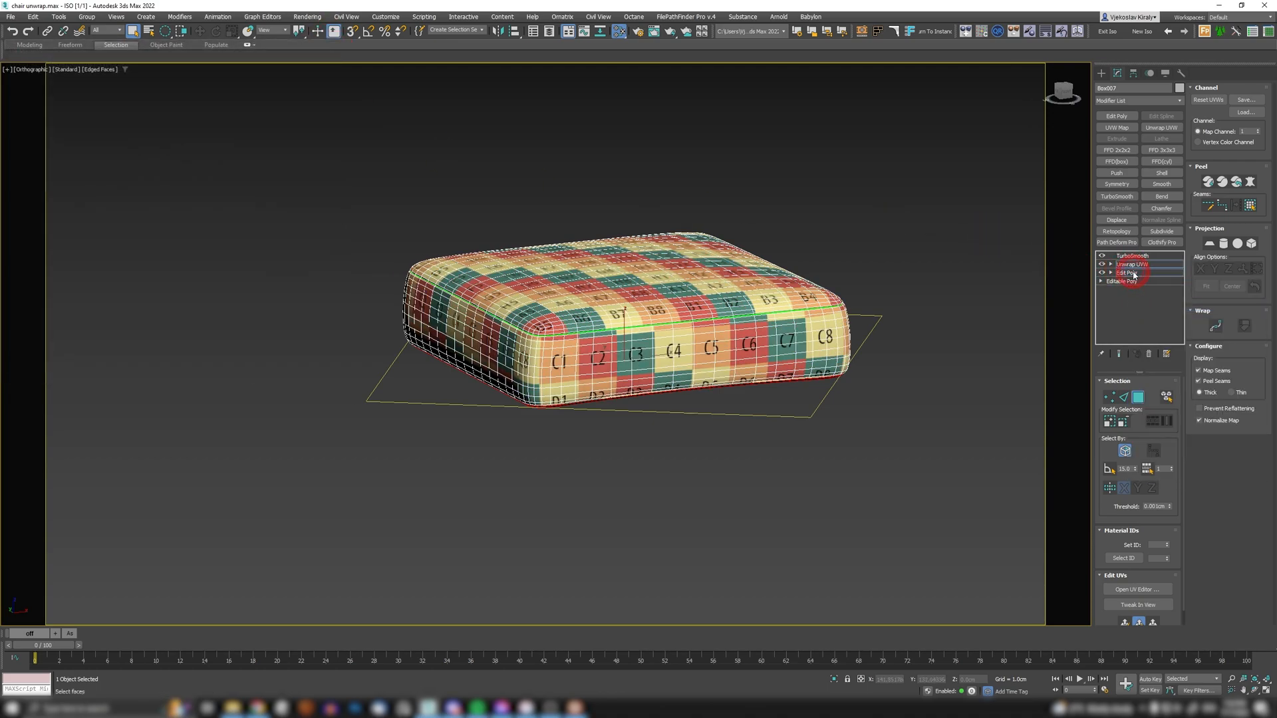
click(1130, 264)
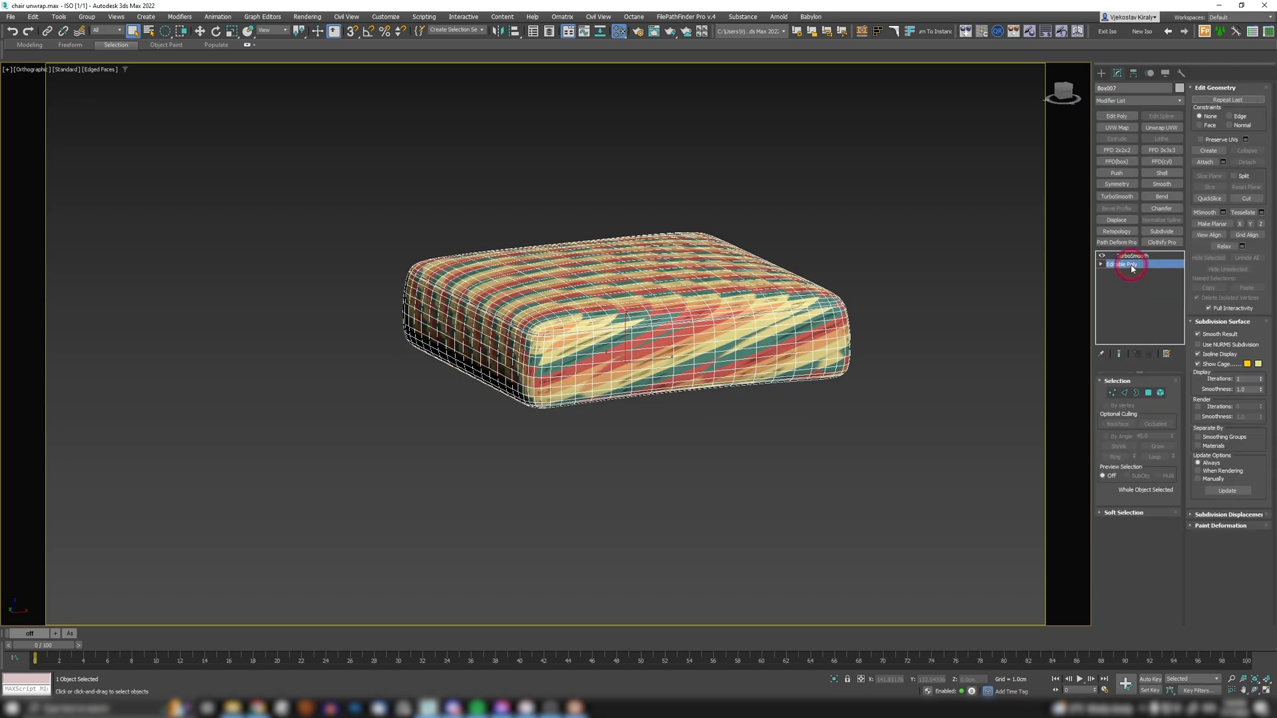
click(1130, 255)
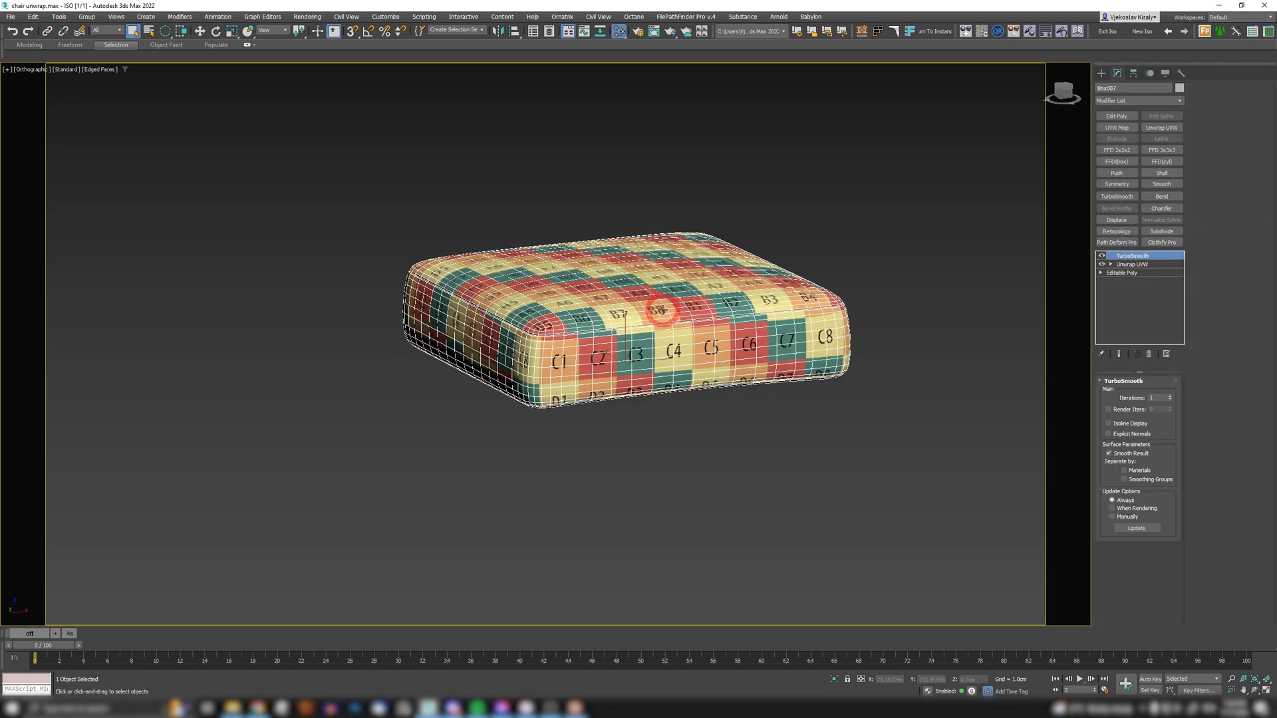